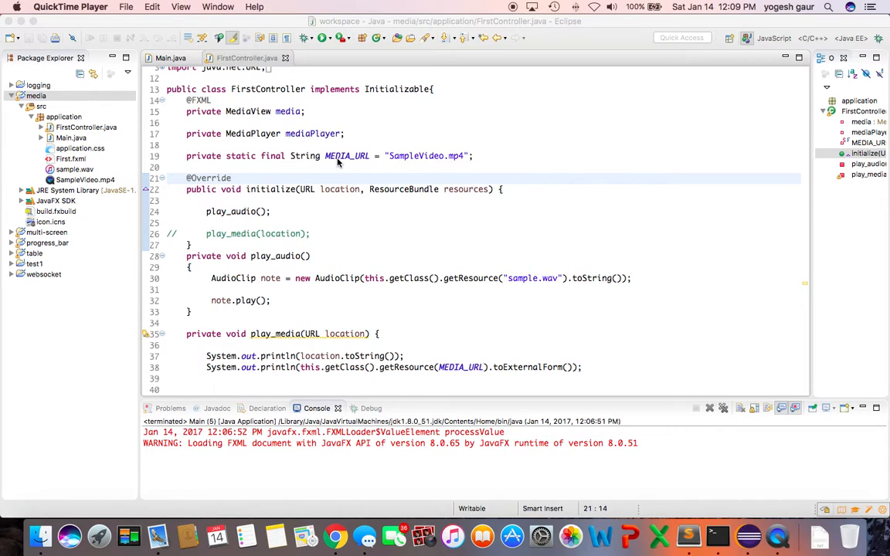
pyautogui.moveTo(497, 241)
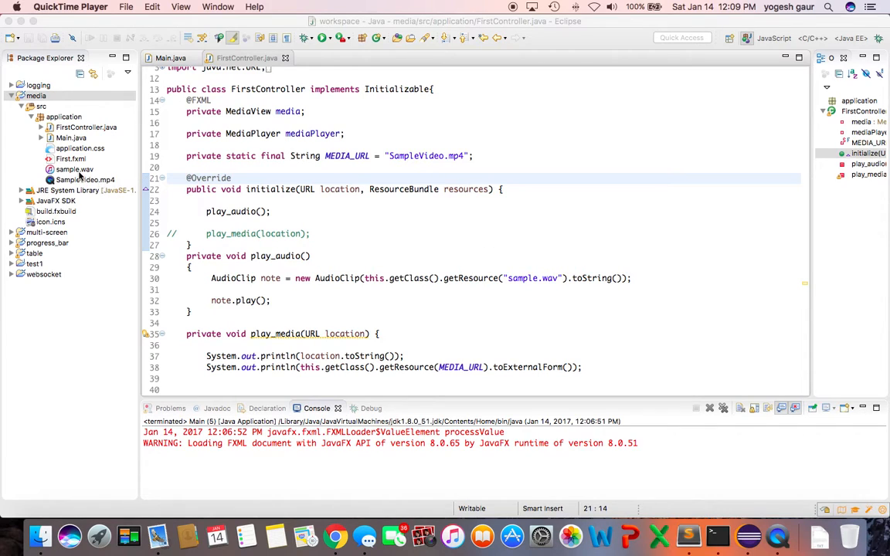
# - Select sample.wav, review FirstController.java, and launch Main to play the audio clip
pyautogui.click(74, 170)
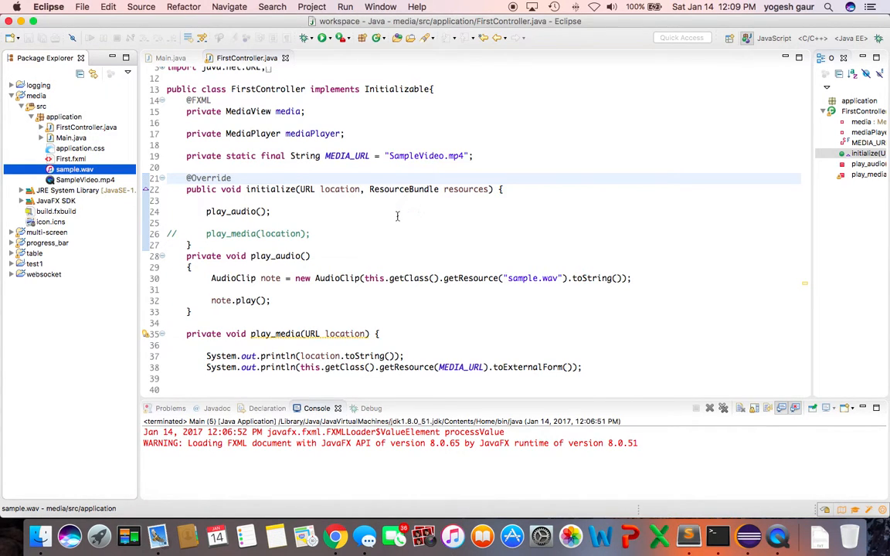
pyautogui.scroll(-3)
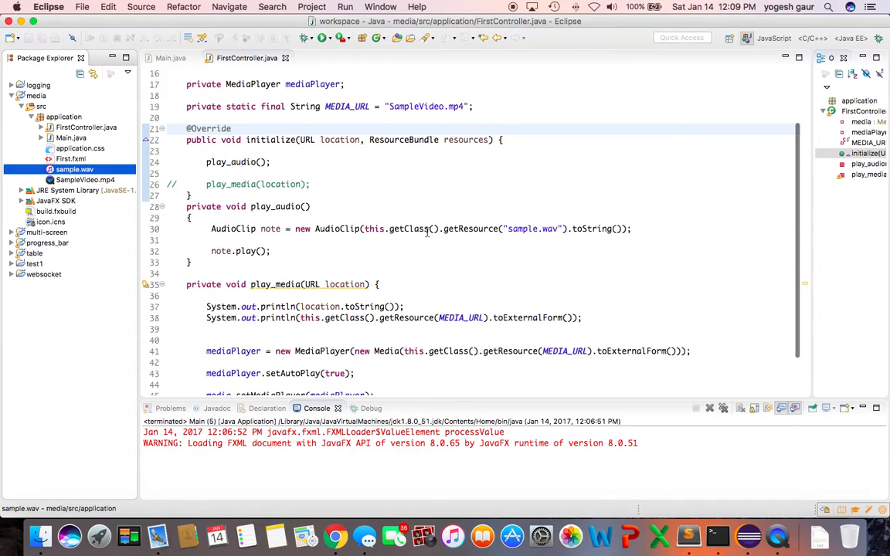
pyautogui.moveTo(338, 229)
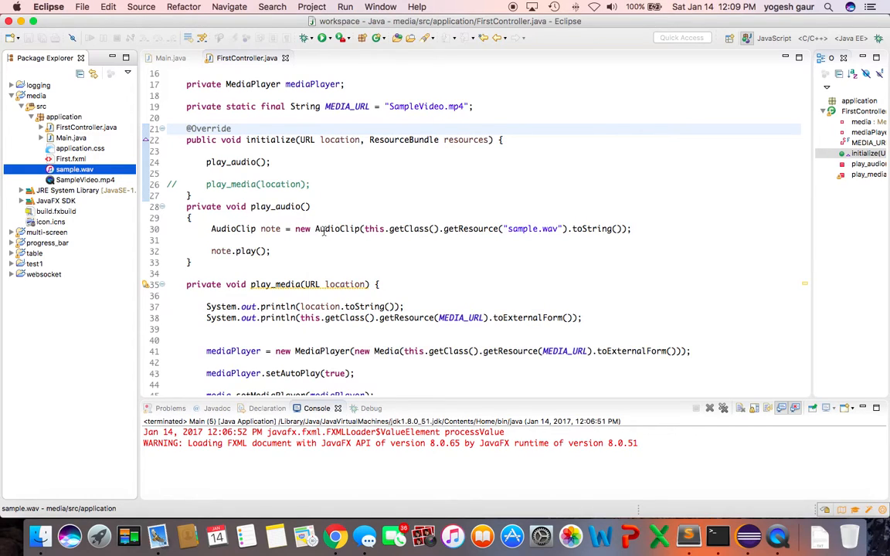
pyautogui.moveTo(472, 233)
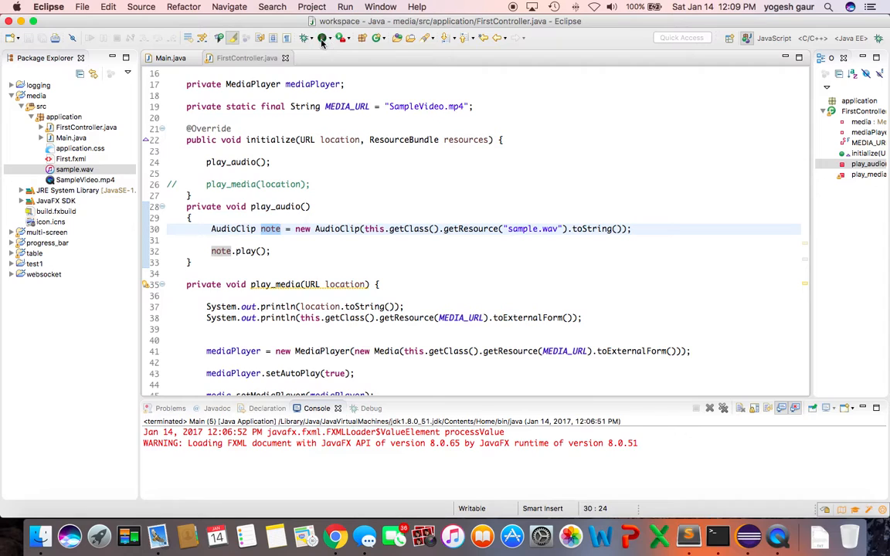
pyautogui.click(303, 38)
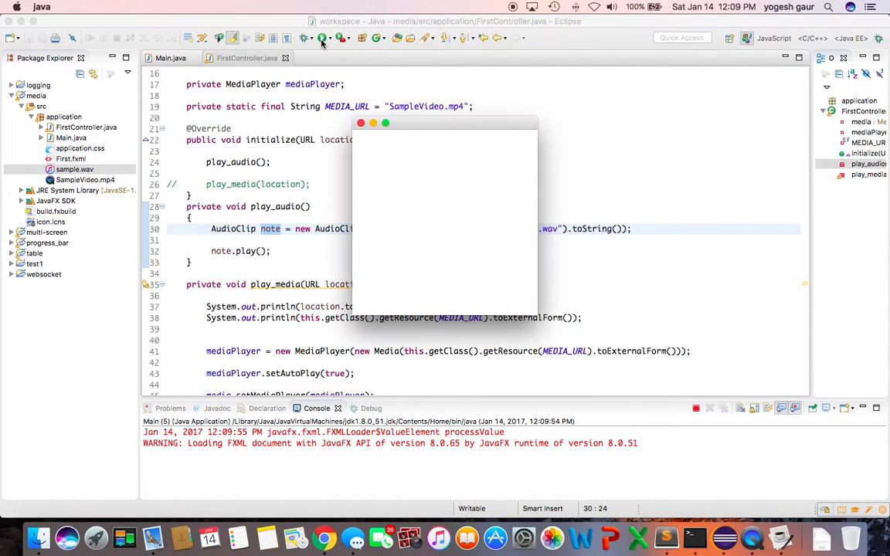
pyautogui.moveTo(375, 138)
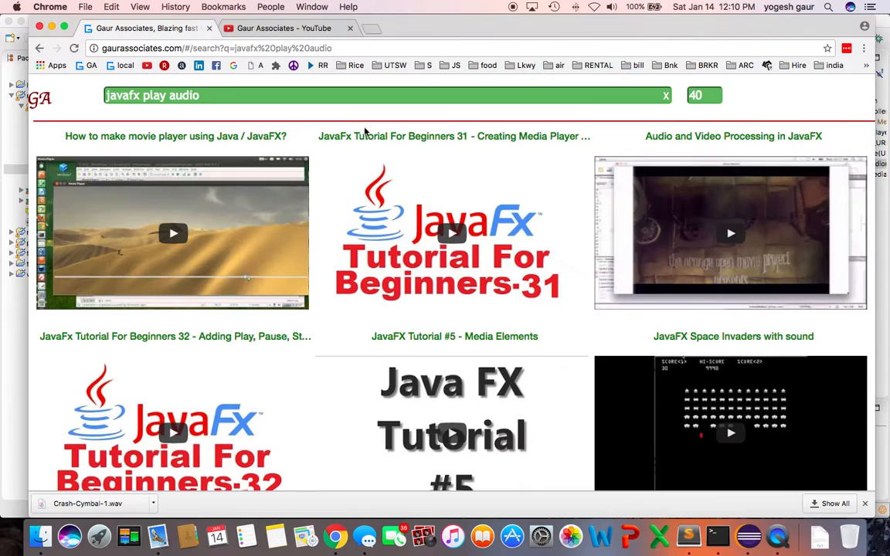
pyautogui.moveTo(331, 129)
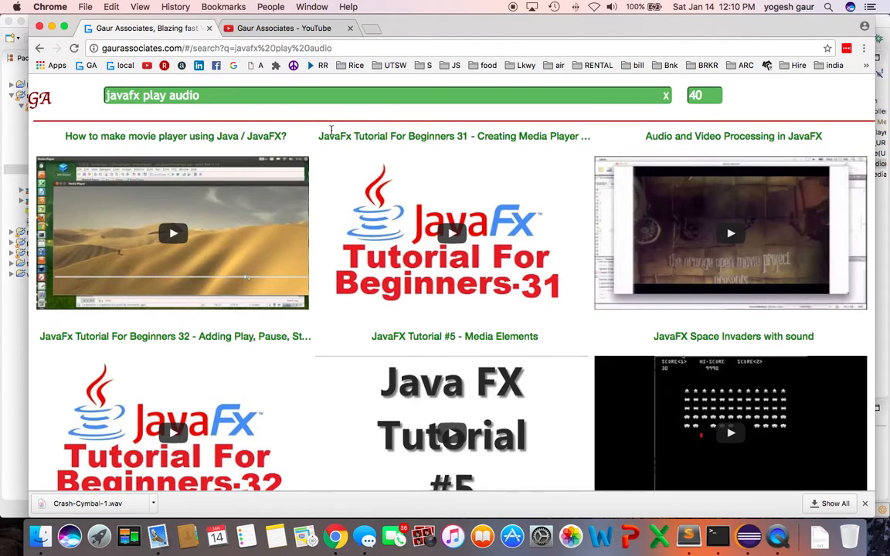
pyautogui.moveTo(148, 108)
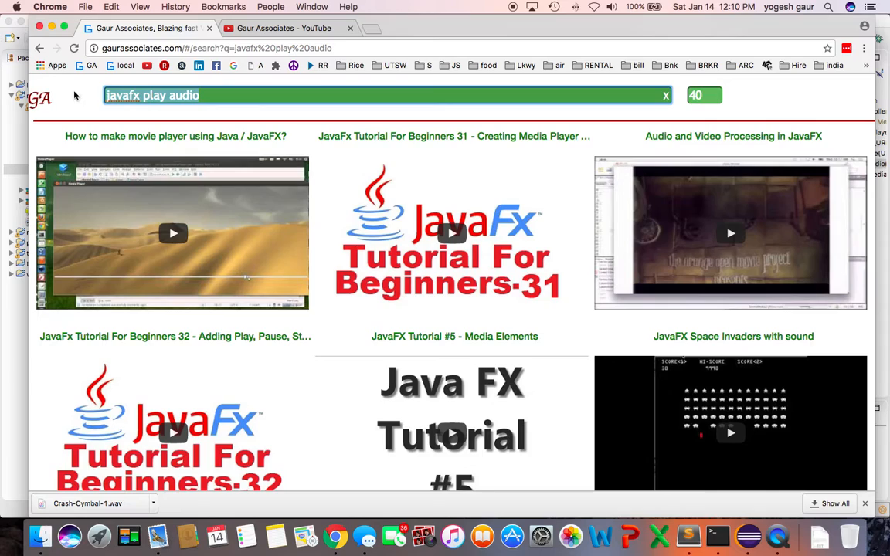
pyautogui.moveTo(547, 60)
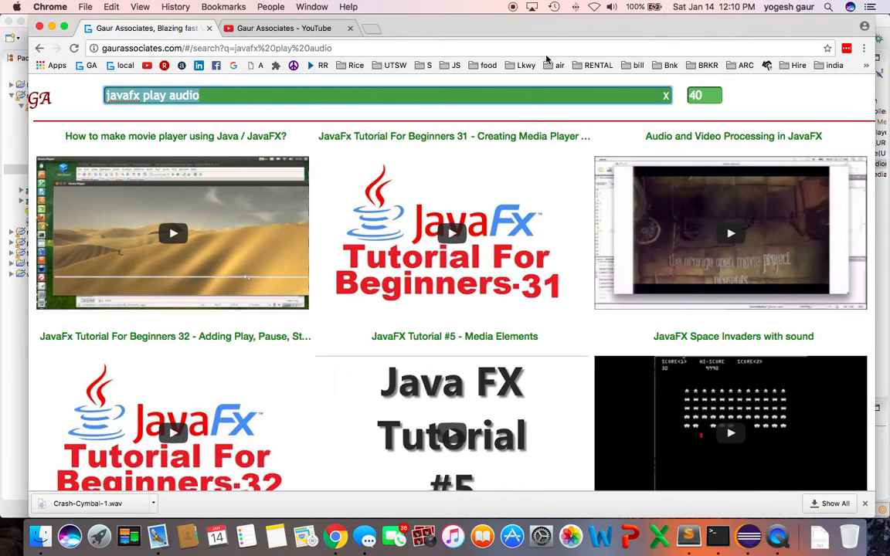
pyautogui.moveTo(511, 9)
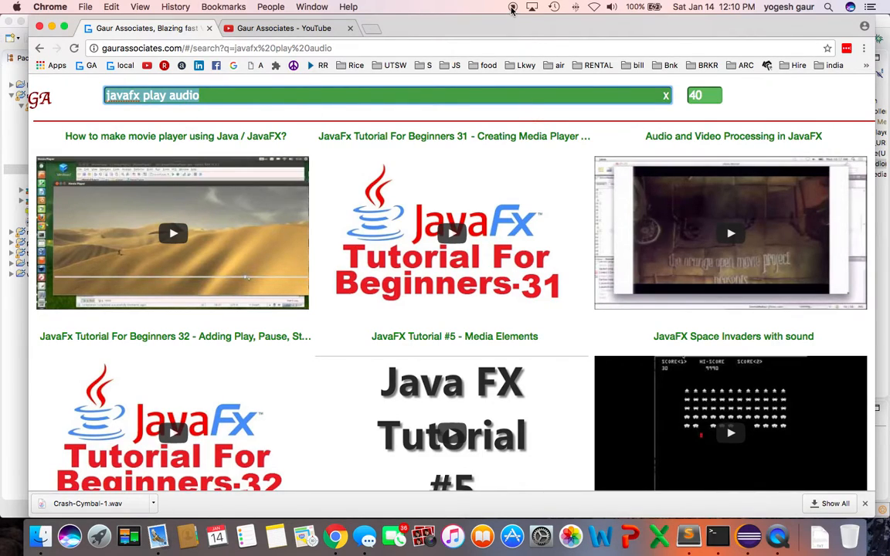